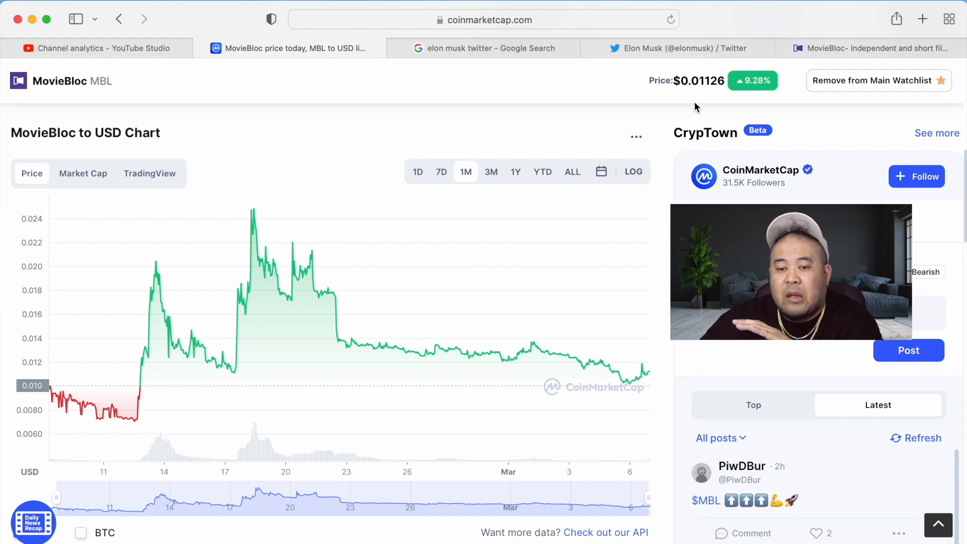
# Step: Switch to the 'elon musk twitter' Google results about Musk's 9.2% stake and board seat
pyautogui.click(485, 48)
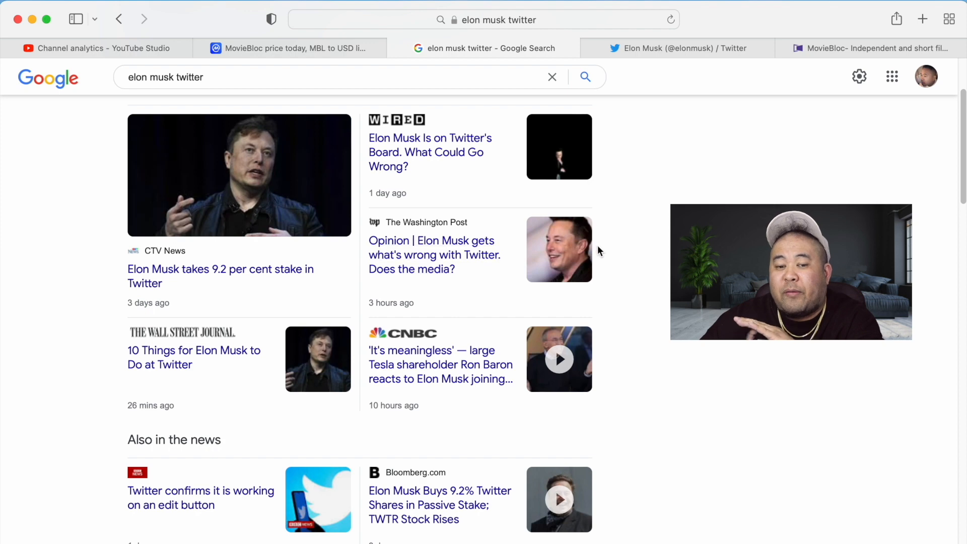
pyautogui.moveTo(602, 262)
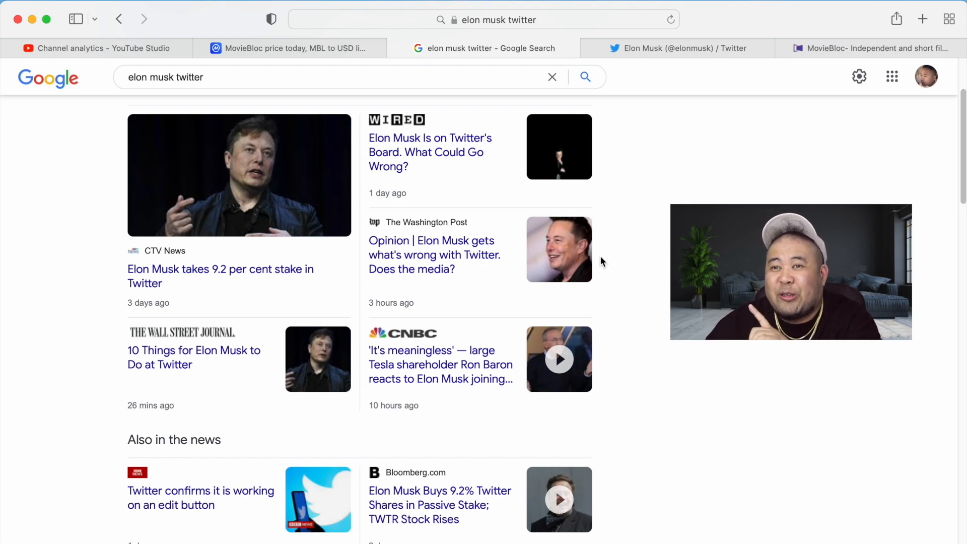
# Step: Switch to Elon Musk's Twitter profile showing his 'board meeting is gonna be lit' tweet
pyautogui.click(676, 49)
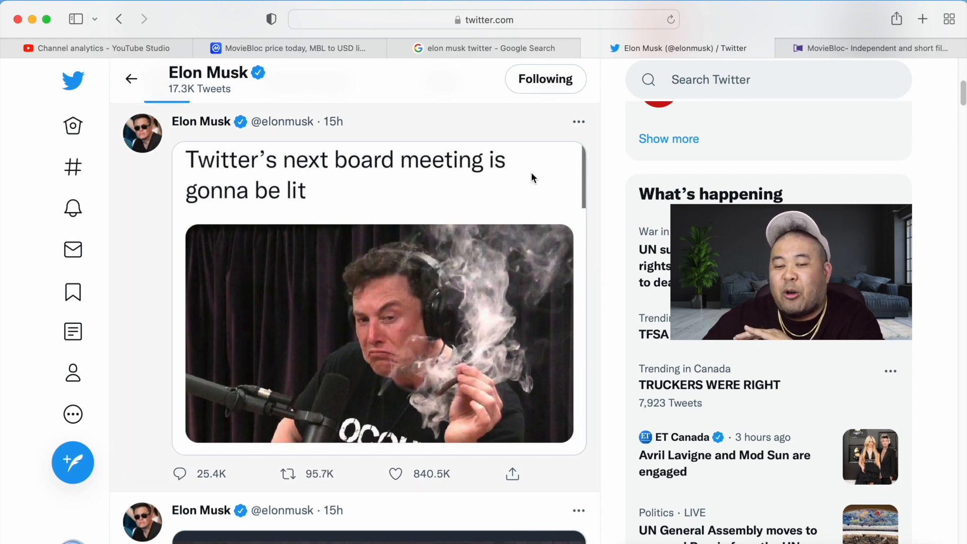
pyautogui.moveTo(338, 218)
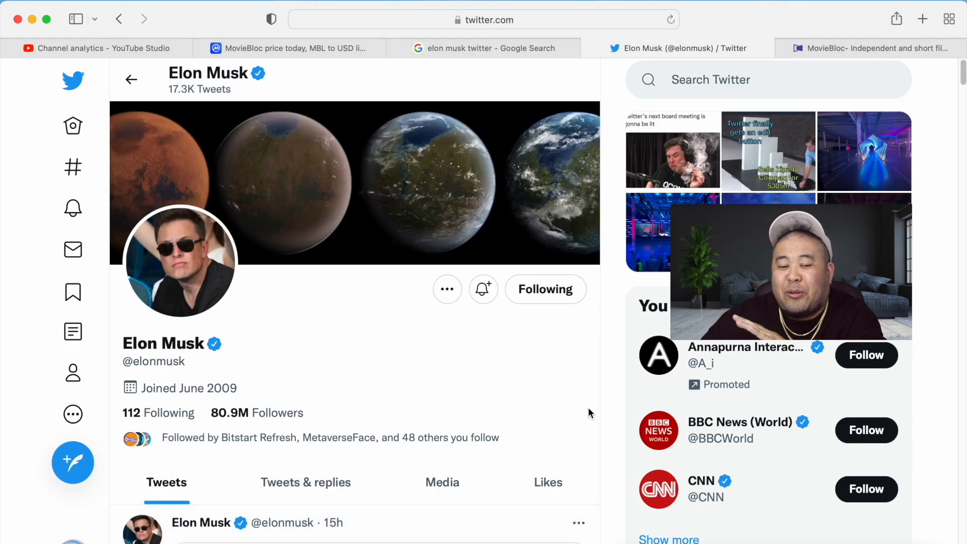
pyautogui.moveTo(614, 416)
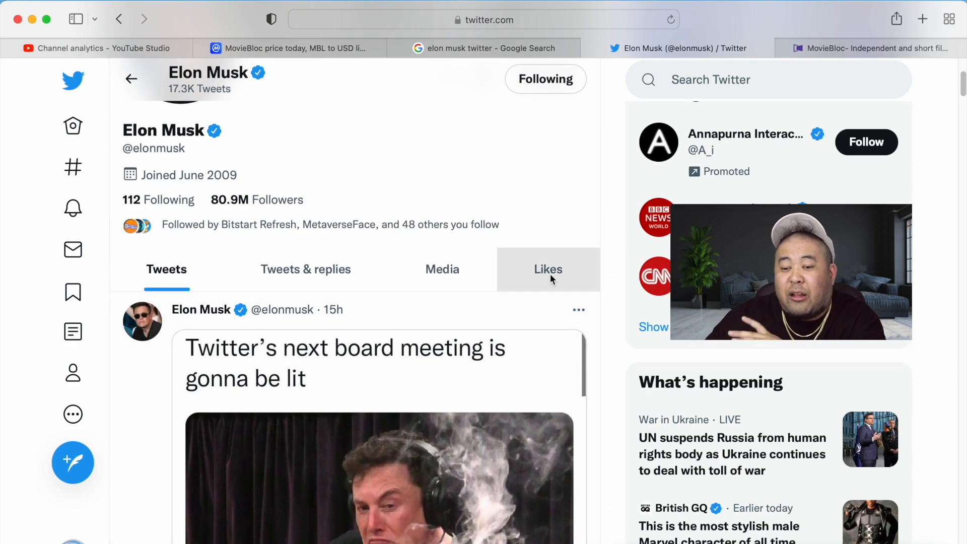
pyautogui.click(547, 269)
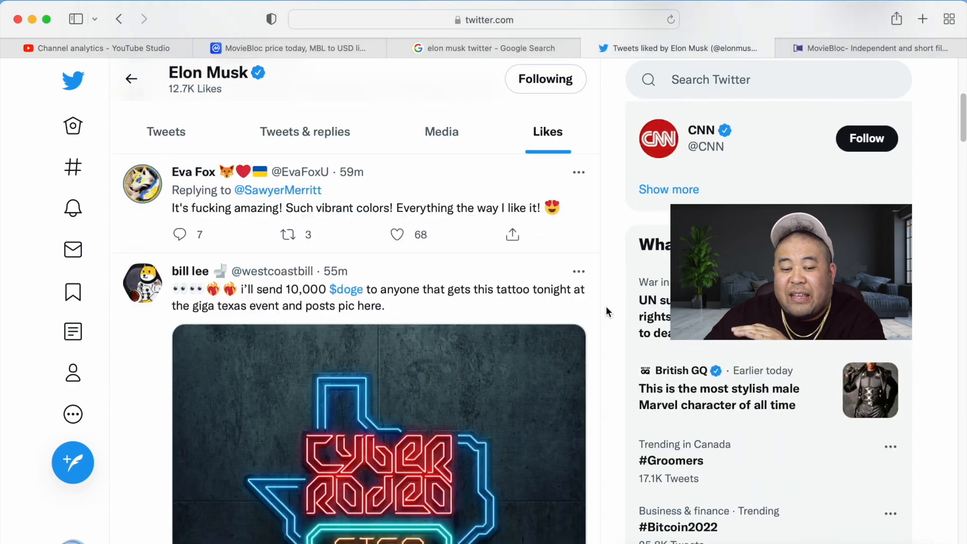
pyautogui.scroll(-3)
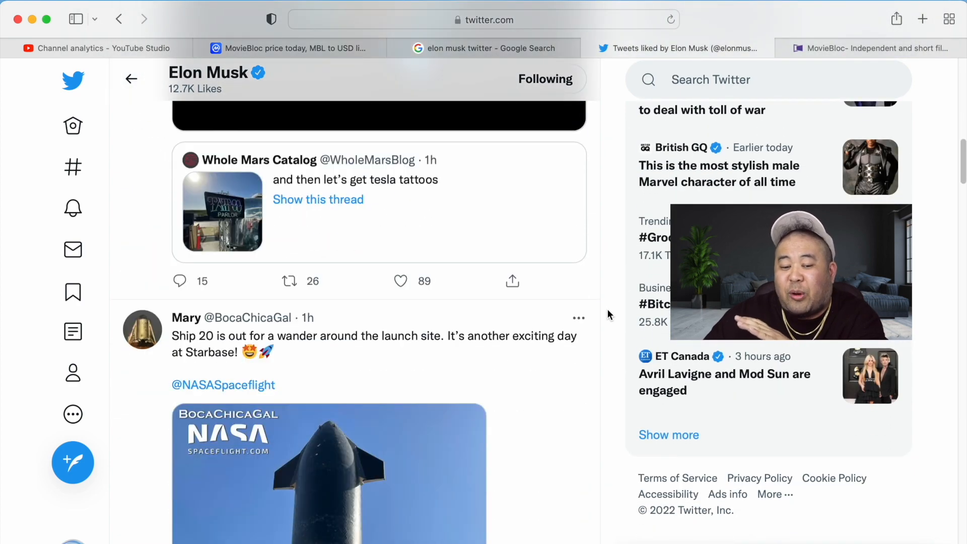
pyautogui.scroll(-3)
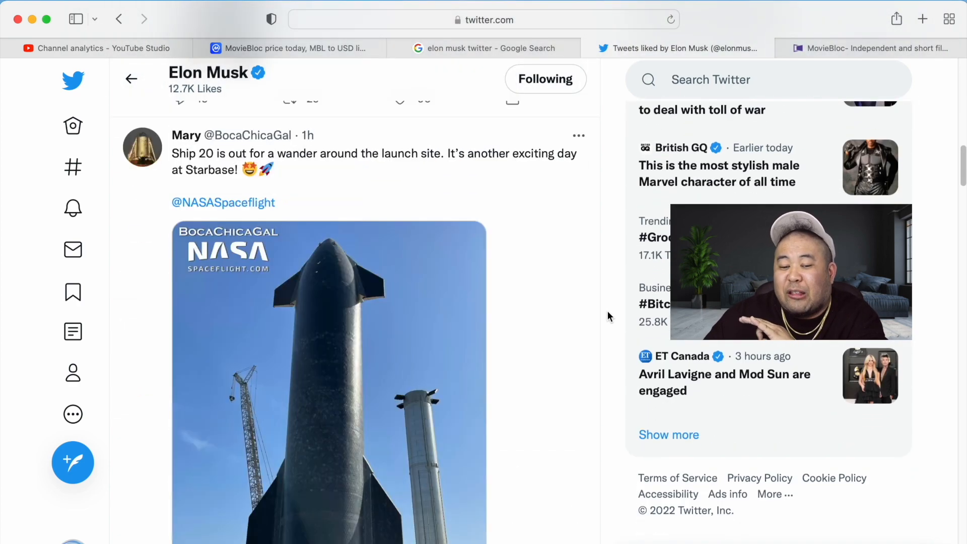
pyautogui.scroll(-3)
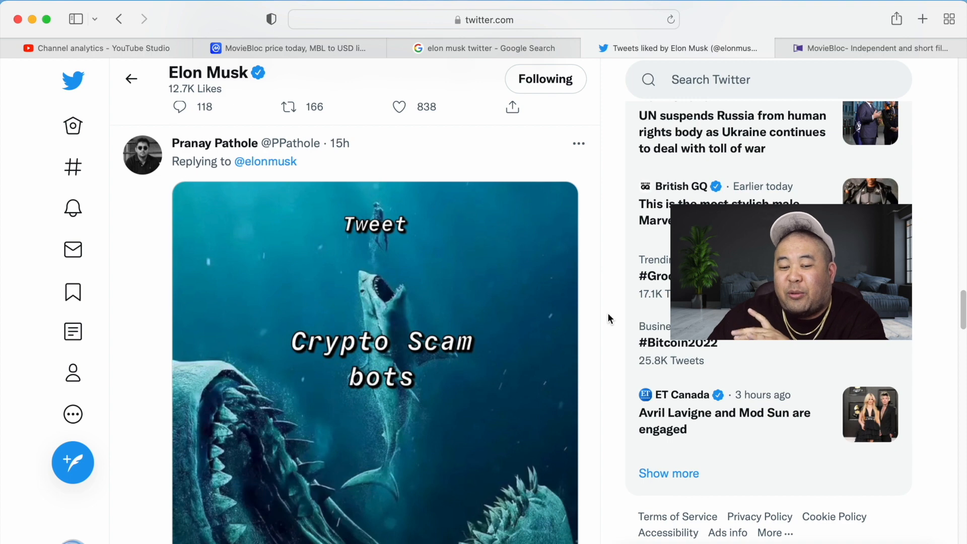
pyautogui.scroll(-3)
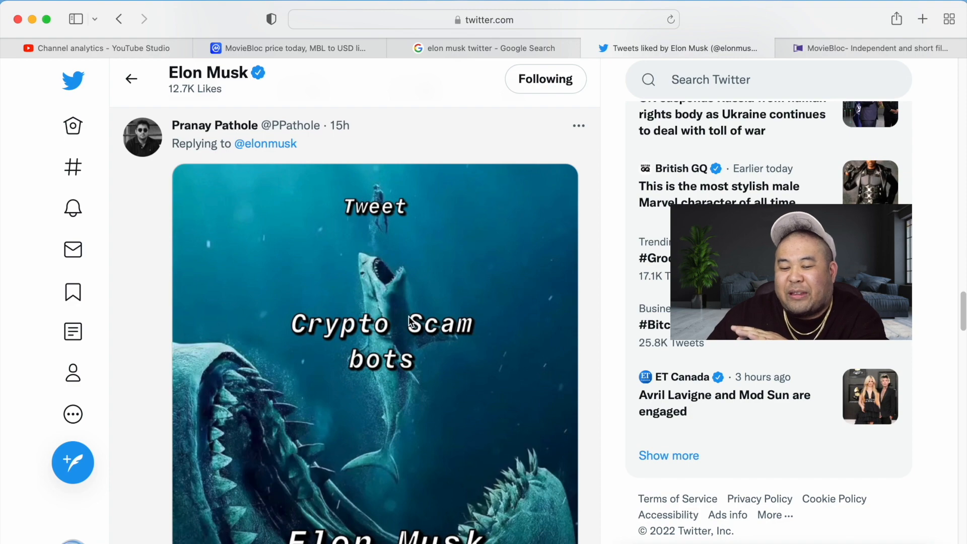
pyautogui.moveTo(467, 364)
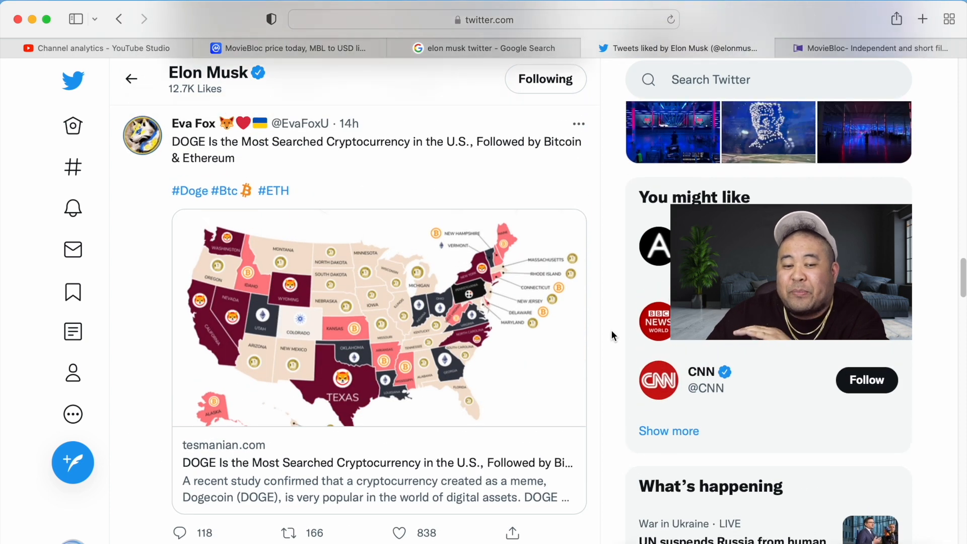
pyautogui.moveTo(580, 182)
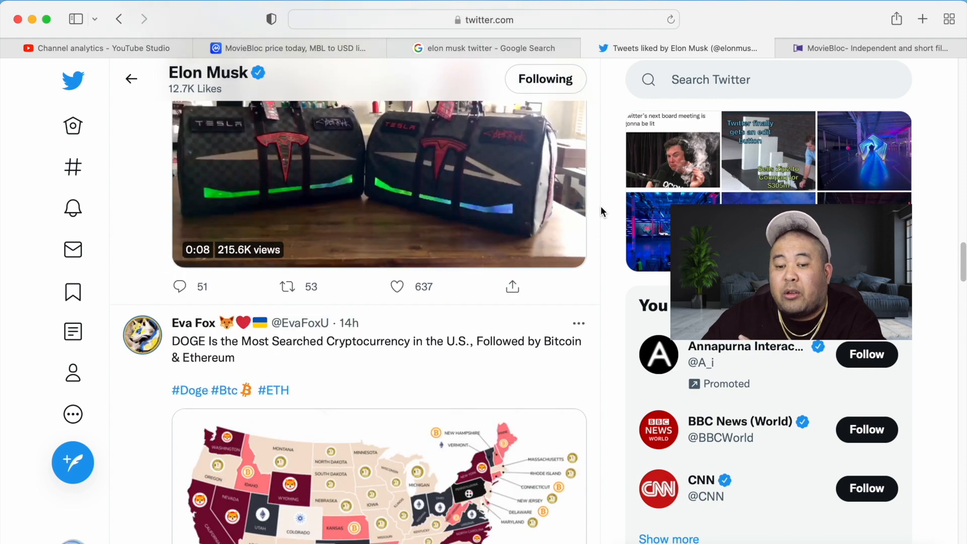
pyautogui.scroll(-3)
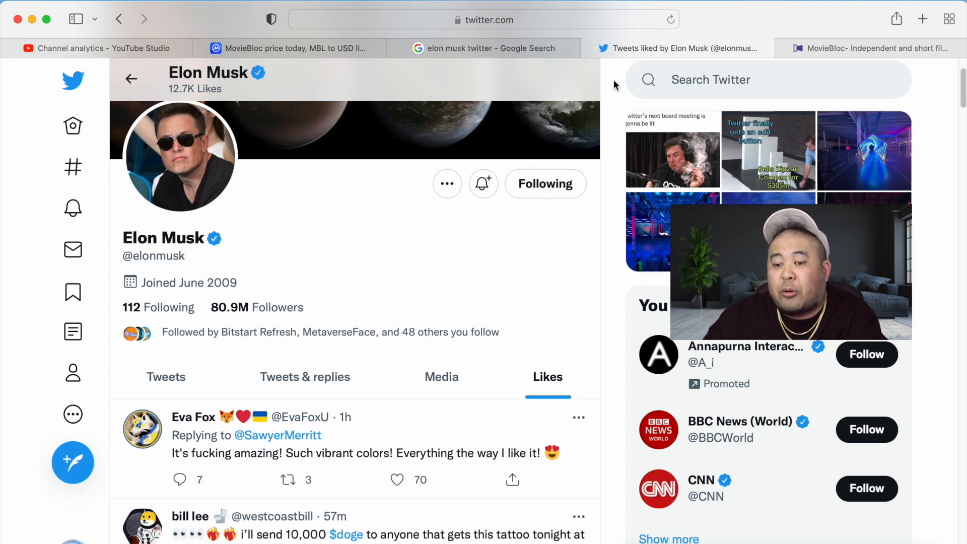
# Step: Return to MovieBloc's CoinMarketCap page showing $152.3M market cap and 30B max supply
pyautogui.click(290, 48)
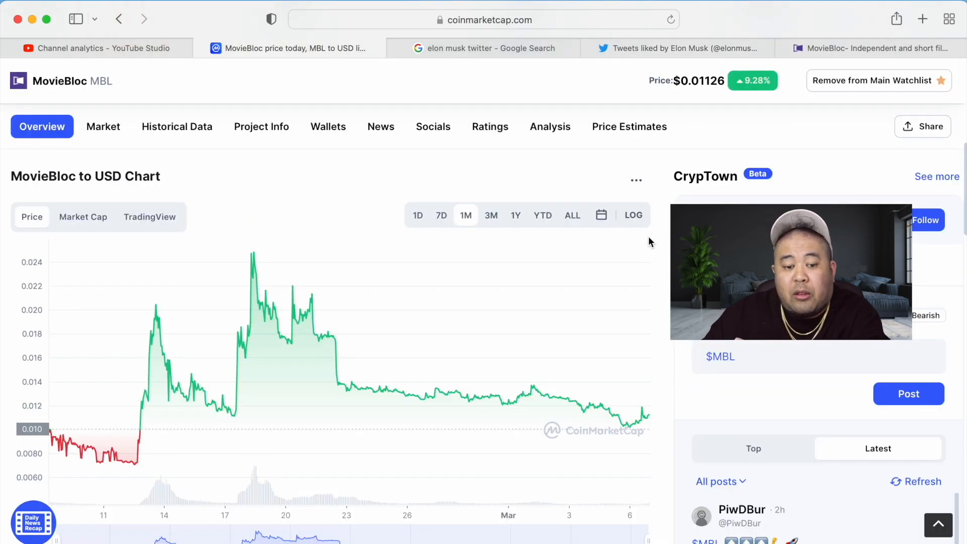
pyautogui.scroll(-3)
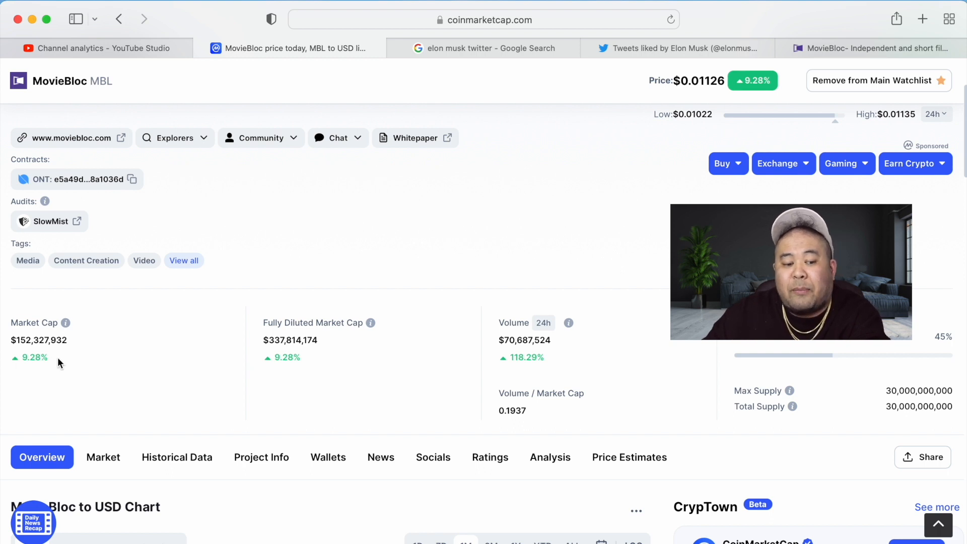
pyautogui.moveTo(79, 357)
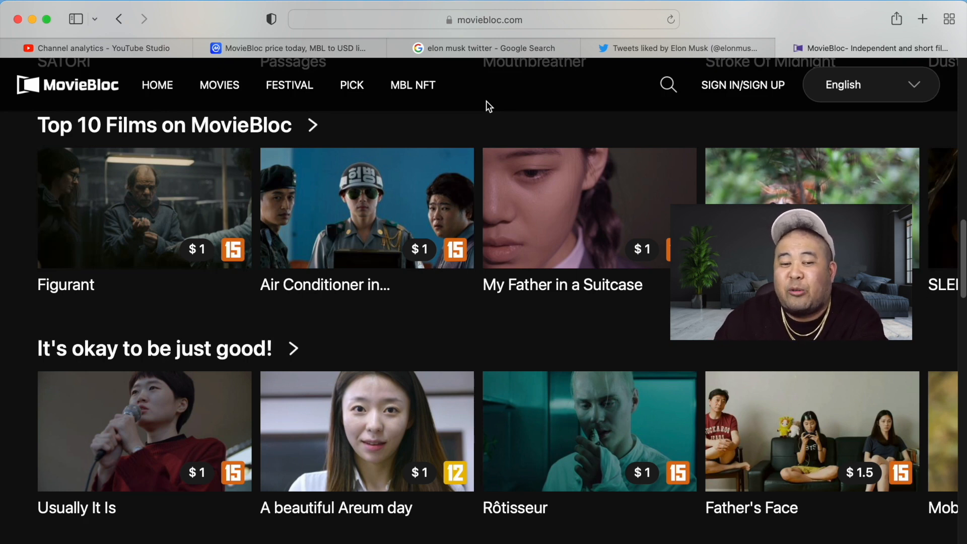
pyautogui.moveTo(238, 101)
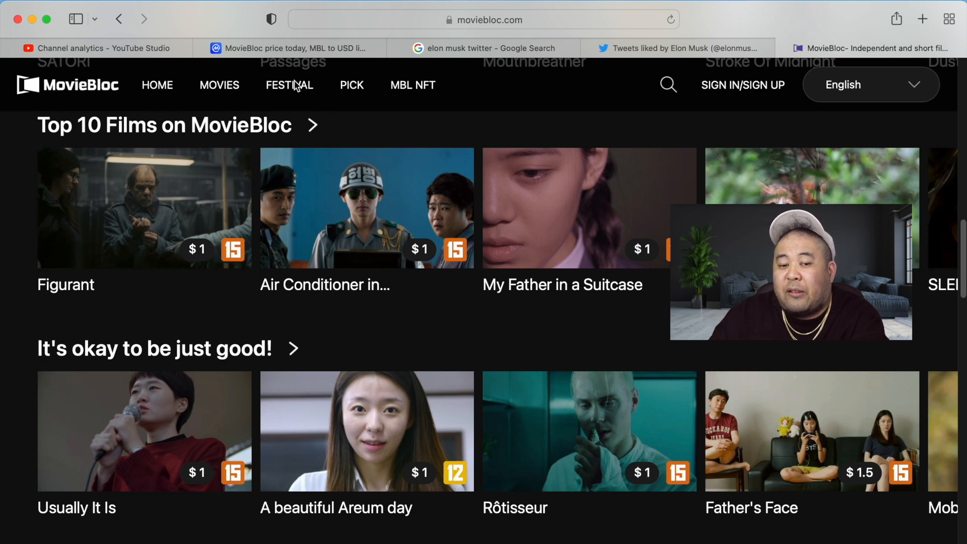
pyautogui.moveTo(503, 331)
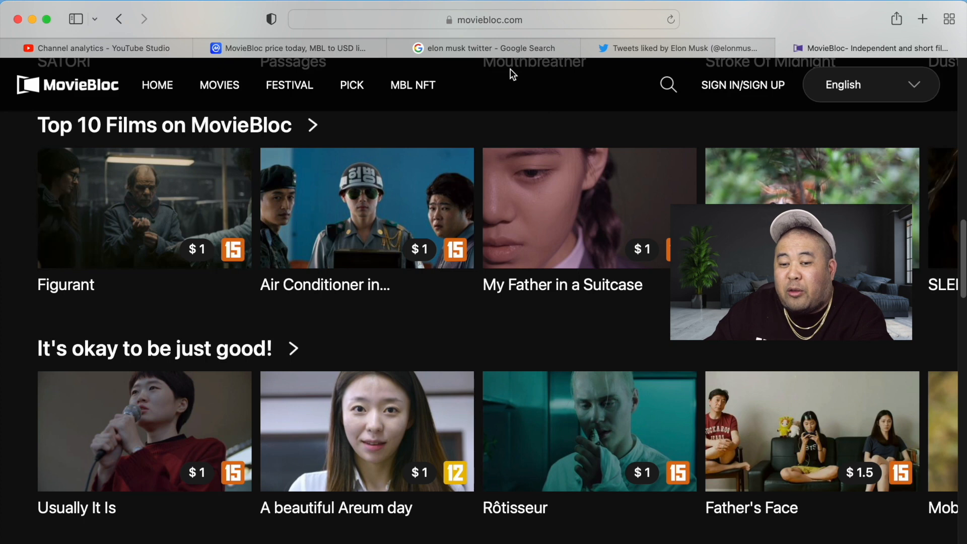
# Step: Glance at the Google results, then scroll to CoinMarketCap's one-month MovieBloc to USD chart
pyautogui.click(484, 49)
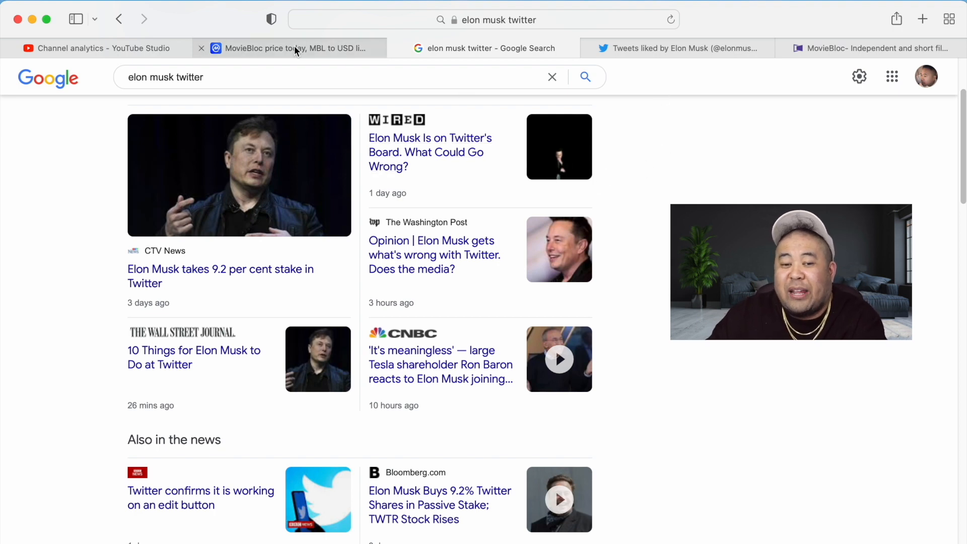
pyautogui.click(291, 48)
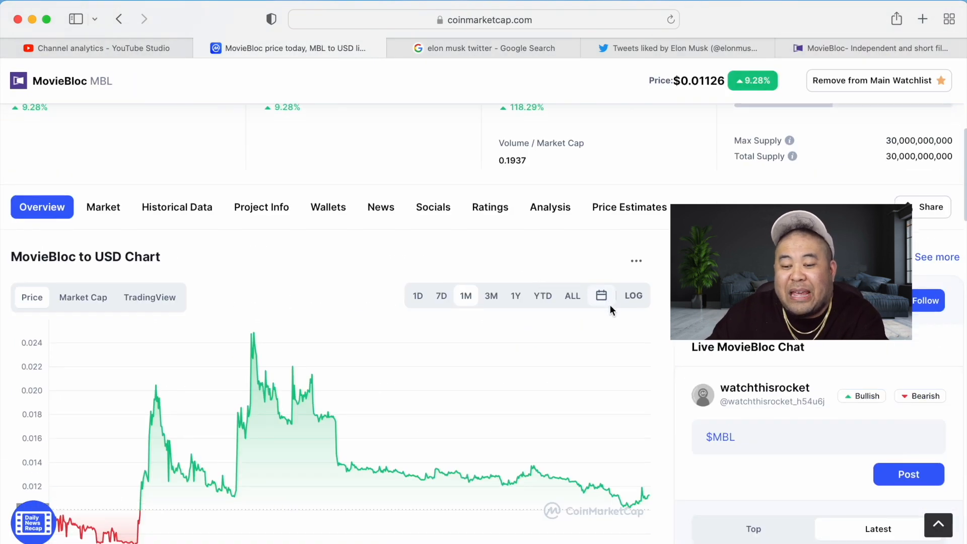
pyautogui.scroll(-3)
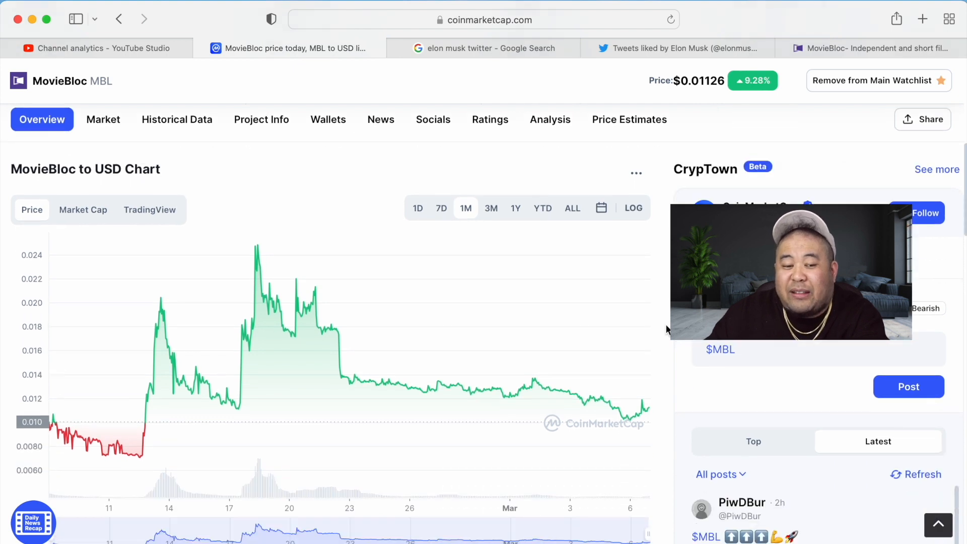
pyautogui.scroll(-3)
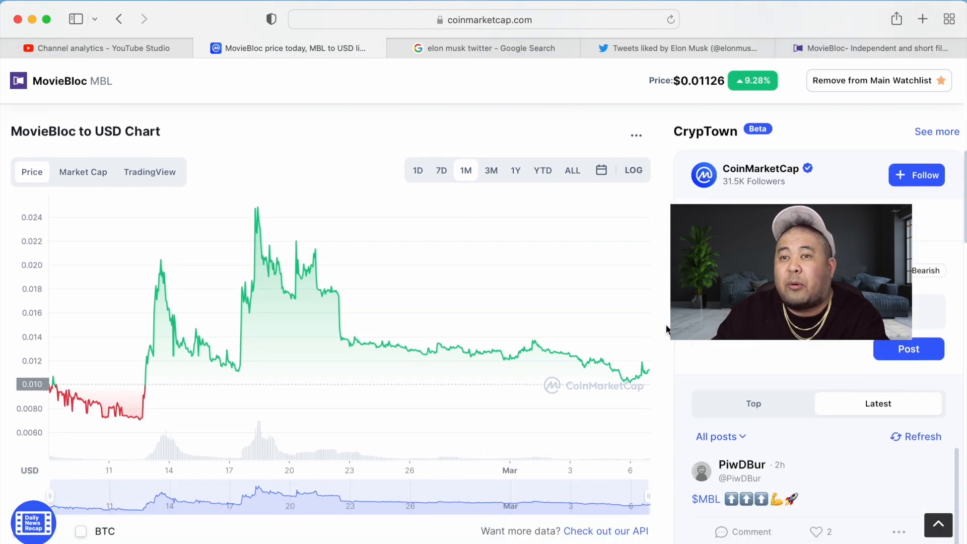